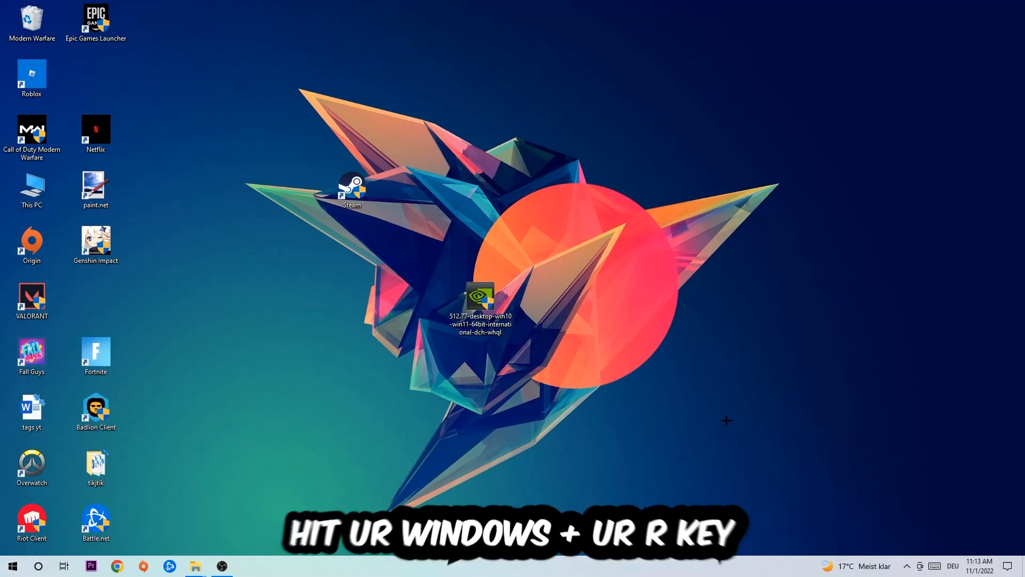
Step: Launch Command Prompt from the Run box with cmd
{"action": "key", "text": "Win+r"}
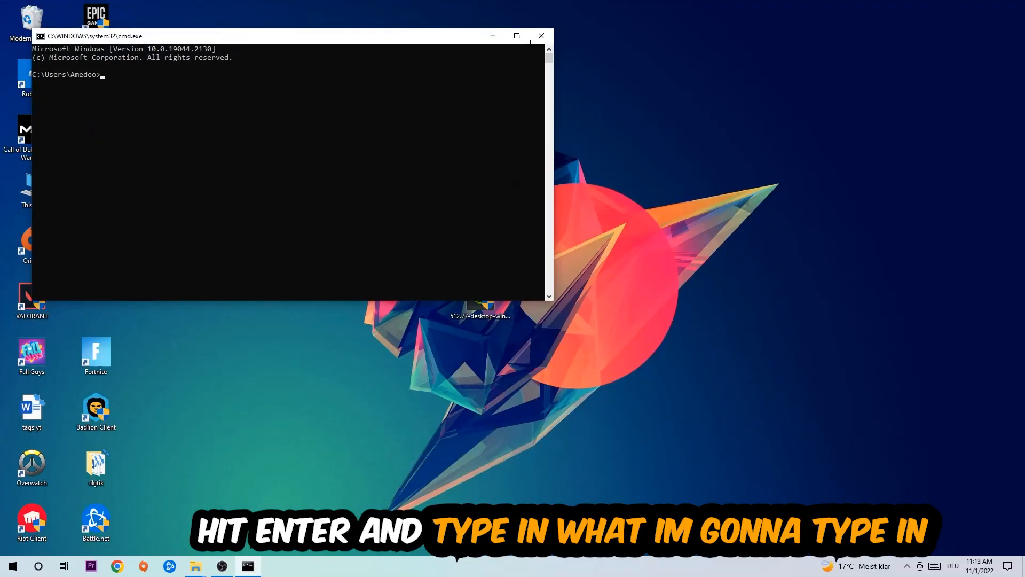
Step: Maximize the window and run ipconfig /flushdns to clear the DNS resolver cache
{"action": "left_click", "coordinate": [516, 37]}
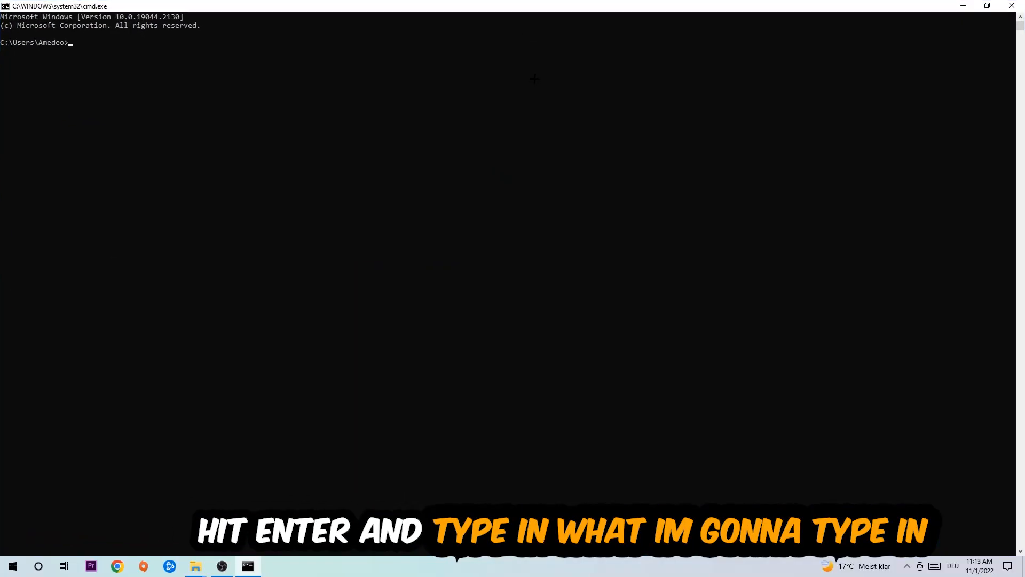
{"action": "type", "text": "ipc"}
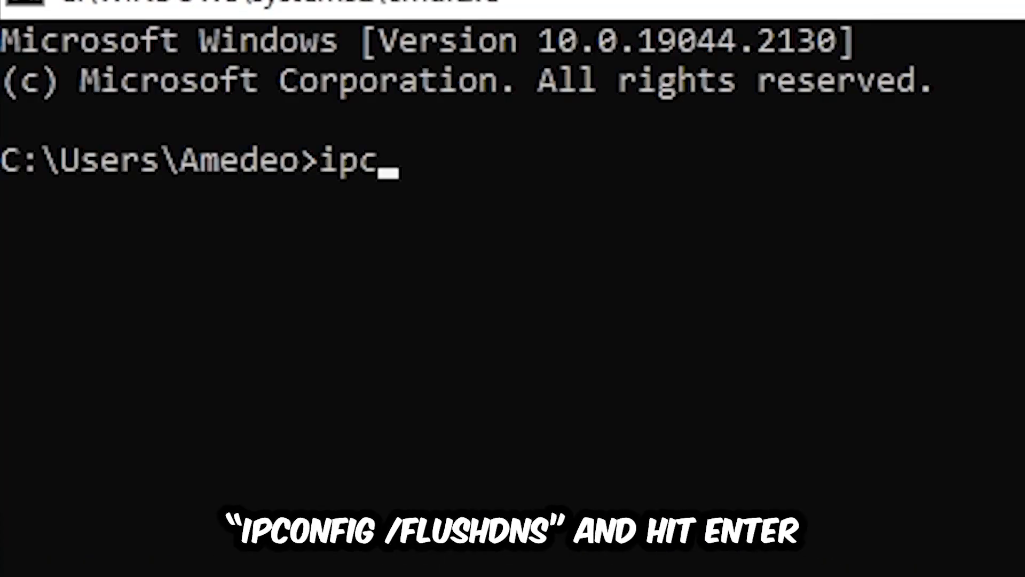
{"action": "type", "text": "onfig /"}
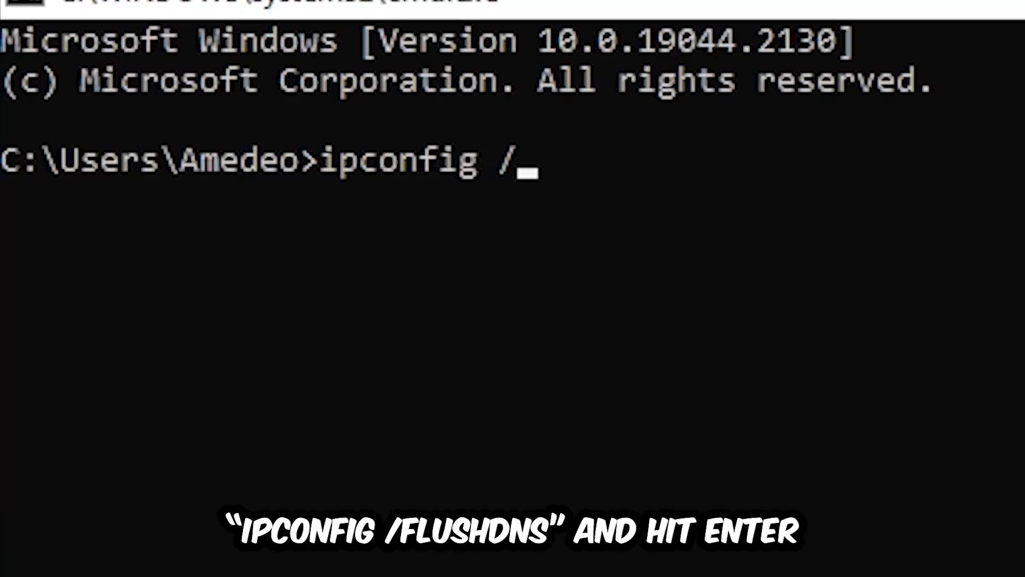
{"action": "type", "text": "flus"}
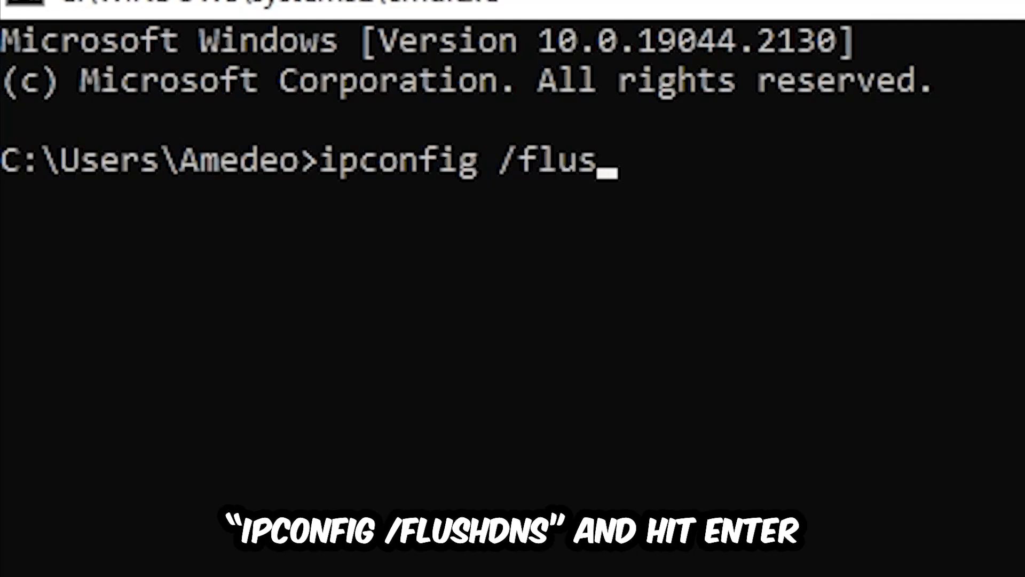
{"action": "key", "text": "Enter"}
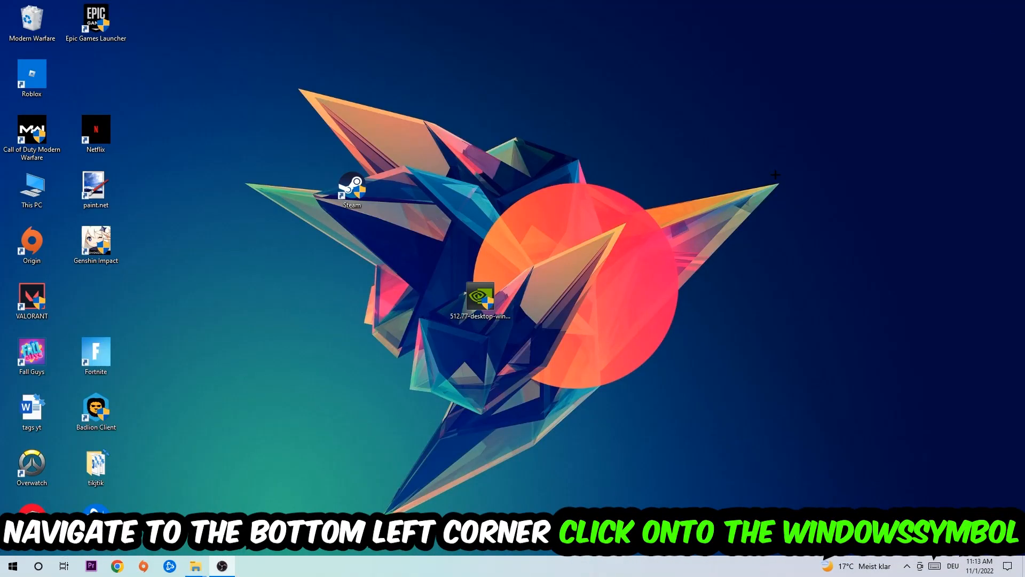
Step: Reach the Network & Internet status page in Windows Settings
{"action": "left_click", "coordinate": [12, 565]}
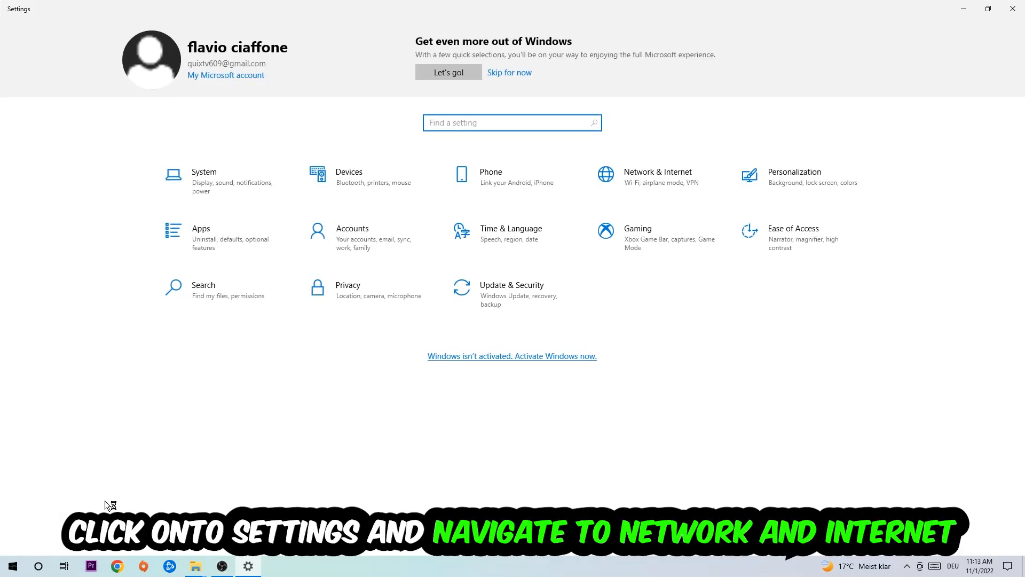
{"action": "left_click", "coordinate": [658, 176]}
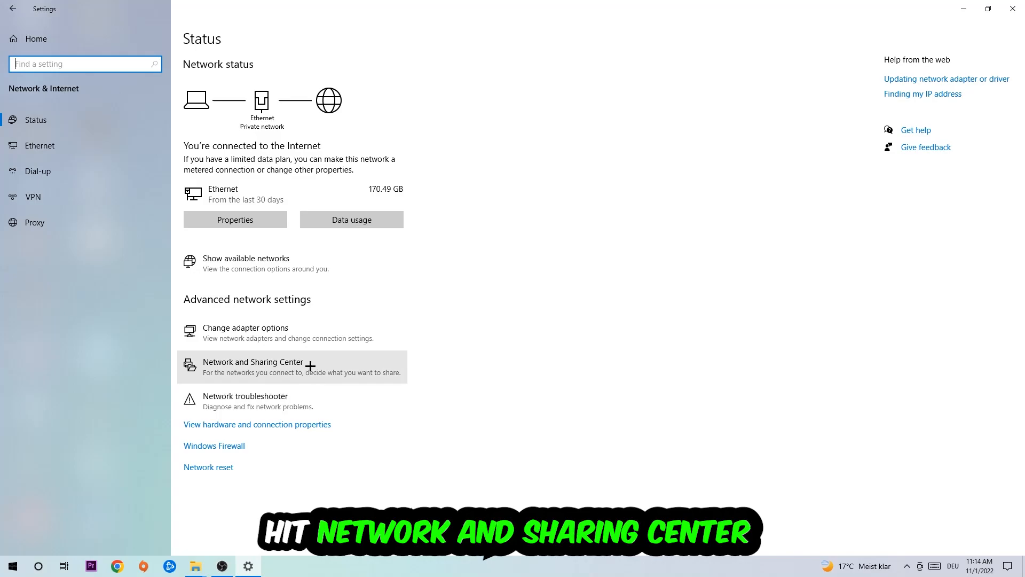
Step: From Network and Sharing Center, reach the Ethernet connection's Internetprotokoll Version 4 (TCP/IPv4) properties
{"action": "left_click", "coordinate": [253, 362]}
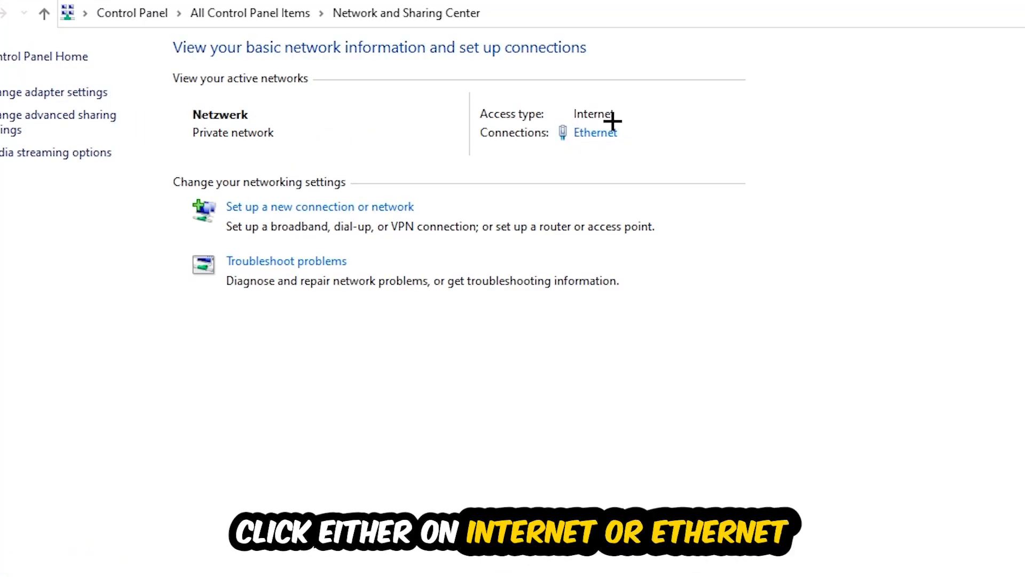
{"action": "mouse_move", "coordinate": [615, 134]}
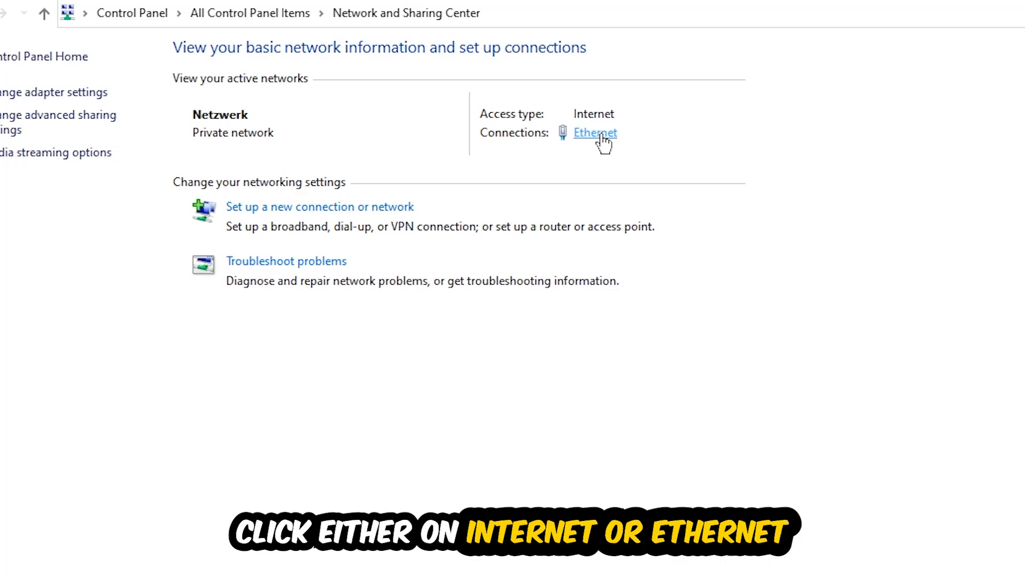
{"action": "left_click", "coordinate": [593, 133]}
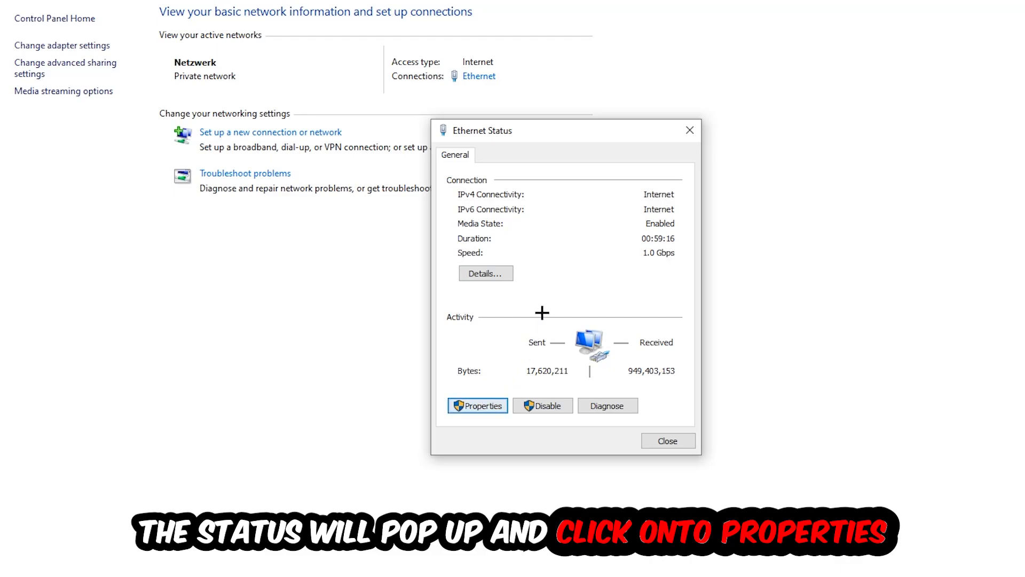
{"action": "left_click", "coordinate": [476, 406]}
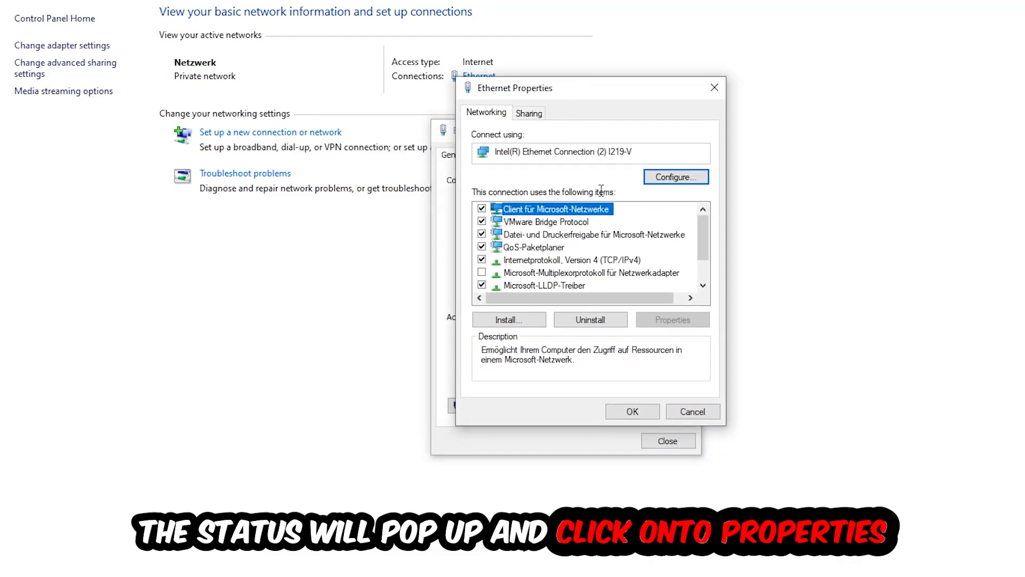
{"action": "left_click", "coordinate": [567, 260]}
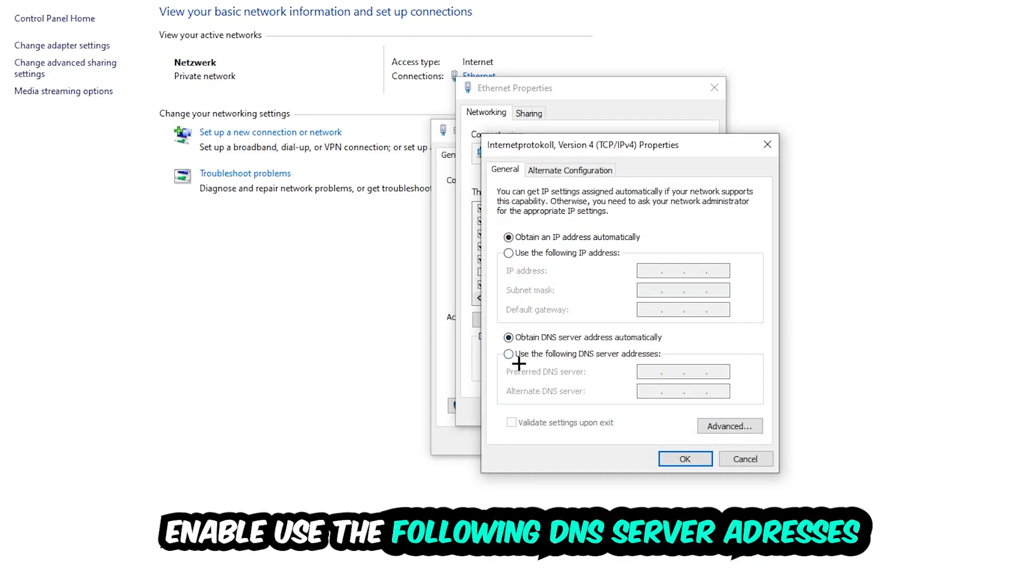
Step: Switch IPv4 to 'Use the following DNS server addresses', begin the preferred server entry, and close the dialog
{"action": "left_click", "coordinate": [508, 354]}
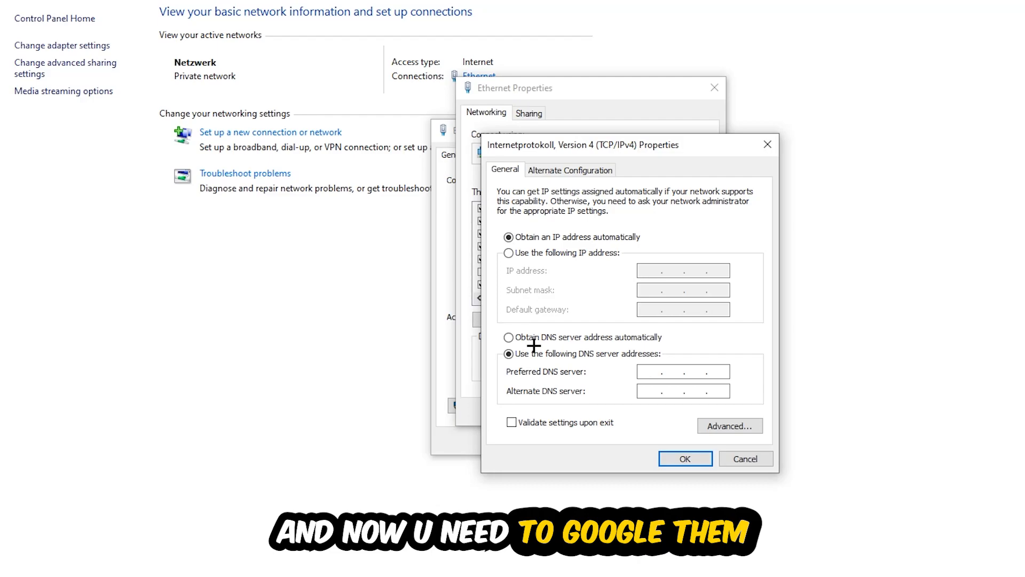
{"action": "left_click", "coordinate": [653, 370]}
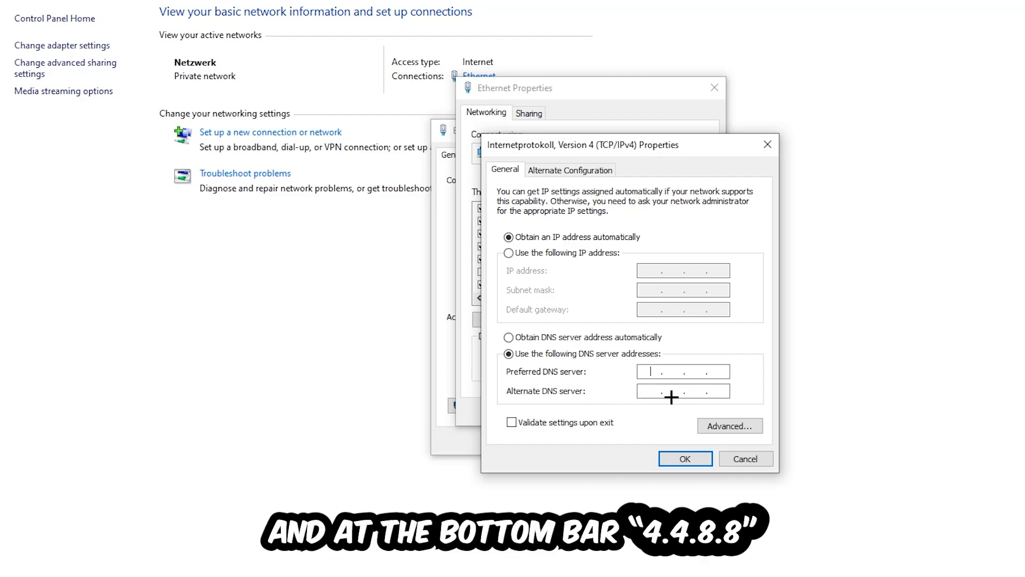
{"action": "left_click", "coordinate": [684, 458]}
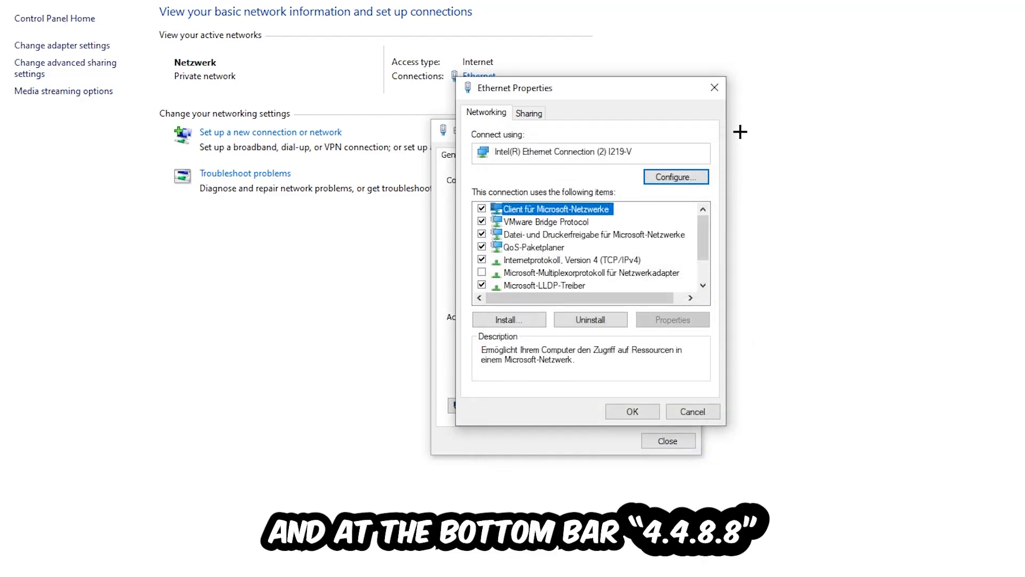